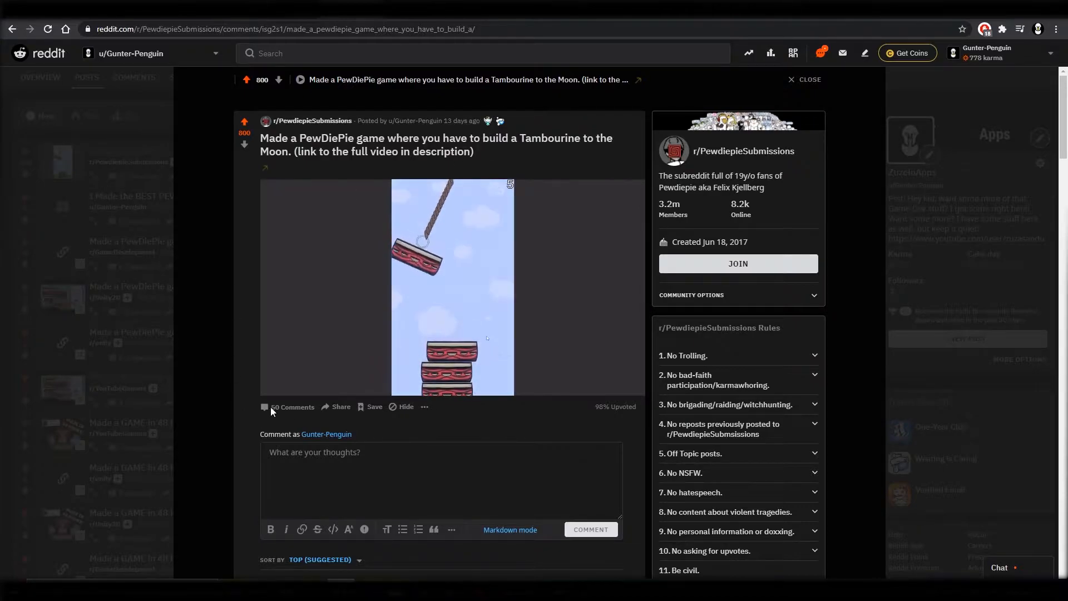
# Scroll the itch.io edit page to $0-or-donate pricing with a $1.00 suggested donation
pyautogui.scroll(-3)
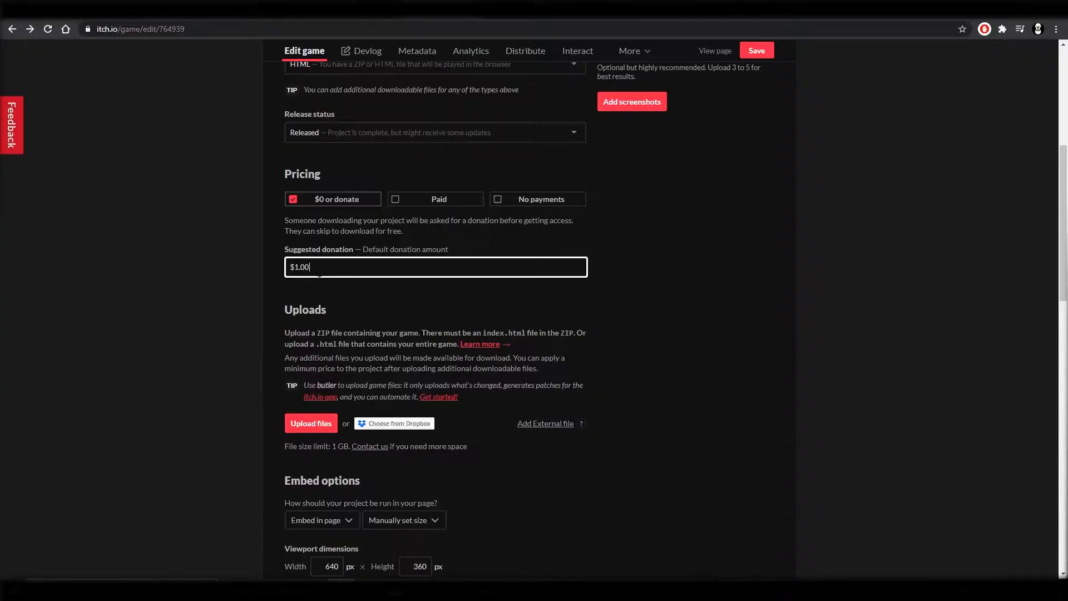
pyautogui.click(310, 422)
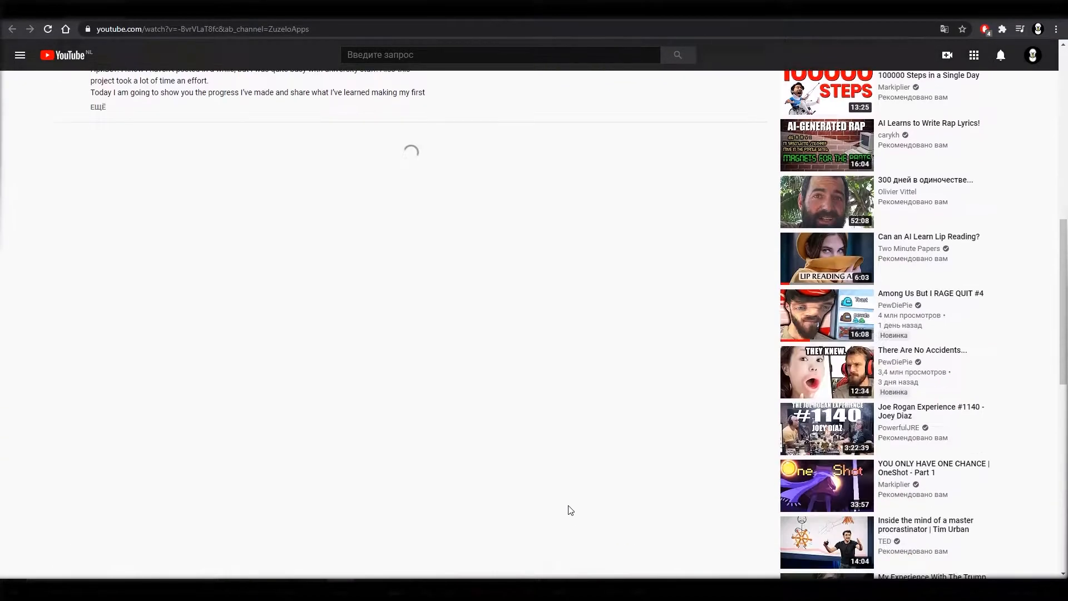
# Scroll down past the devlog video's description to its comments
pyautogui.scroll(-3)
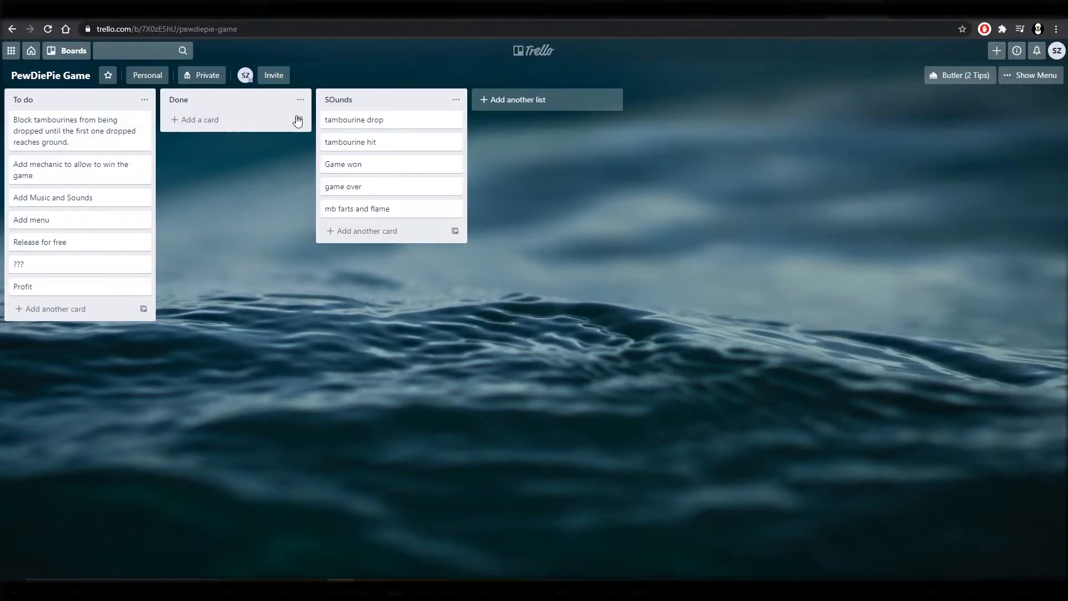
pyautogui.moveTo(143, 151)
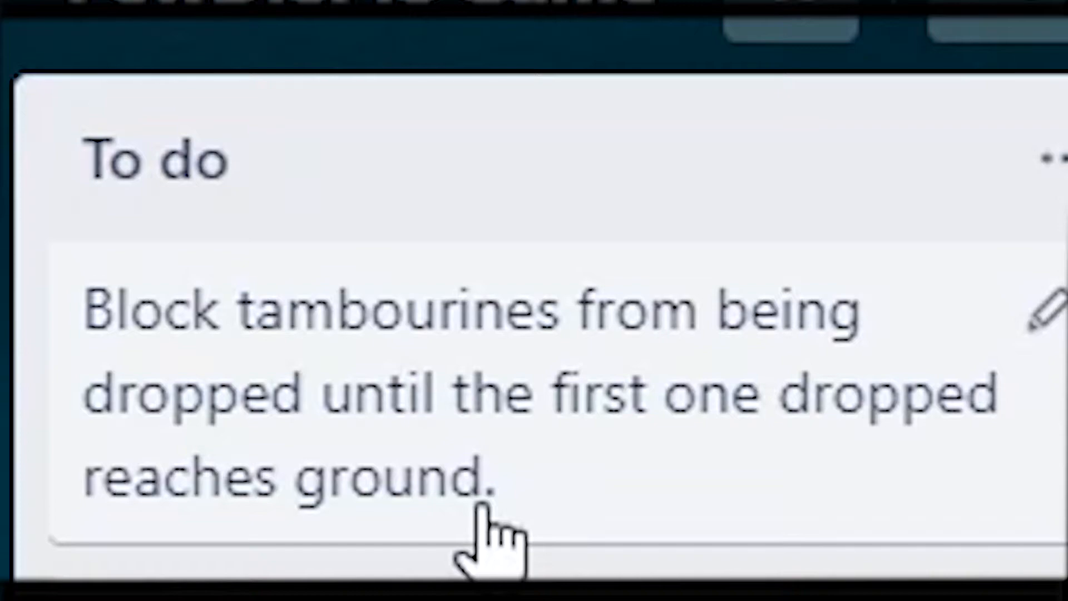
# Scroll through the To do cards on the PewDiePie Game Trello board
pyautogui.scroll(-3)
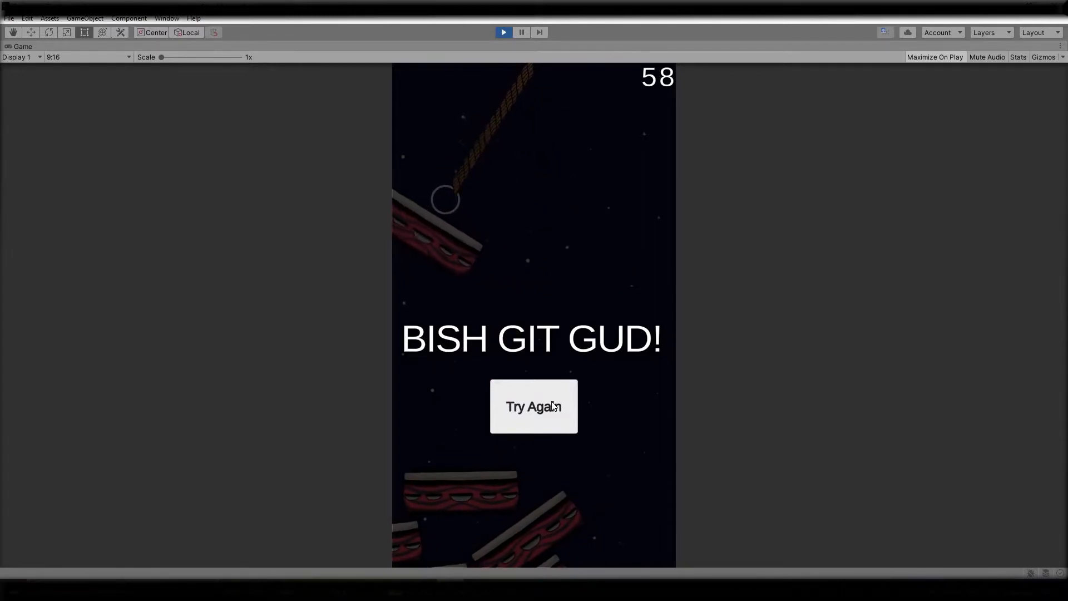
# Enable Auto Size on the Game Over Text with Min 60 and Max 72
pyautogui.click(503, 33)
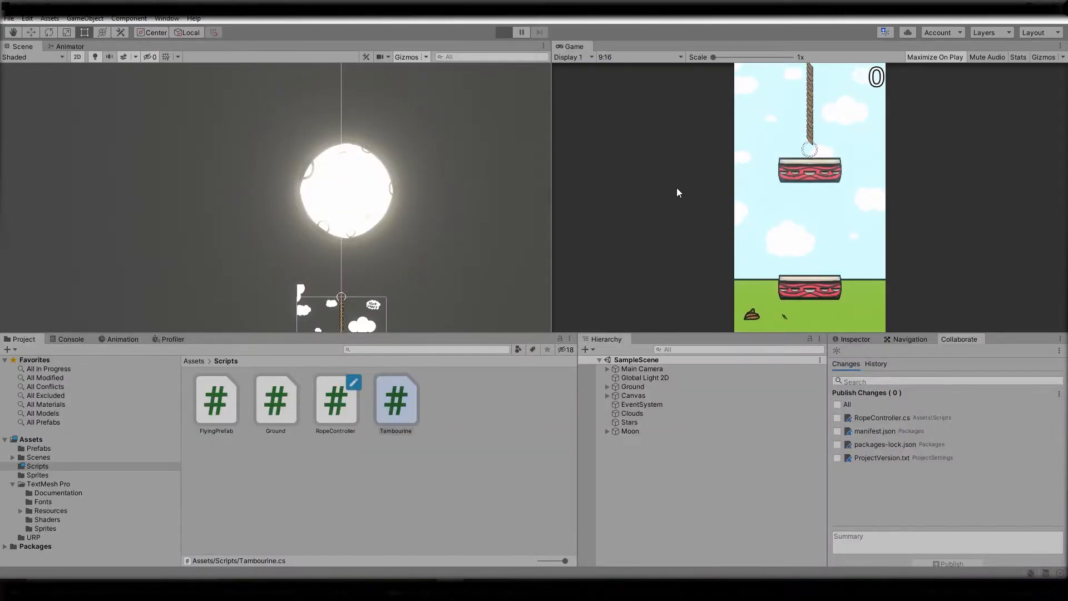
pyautogui.click(503, 32)
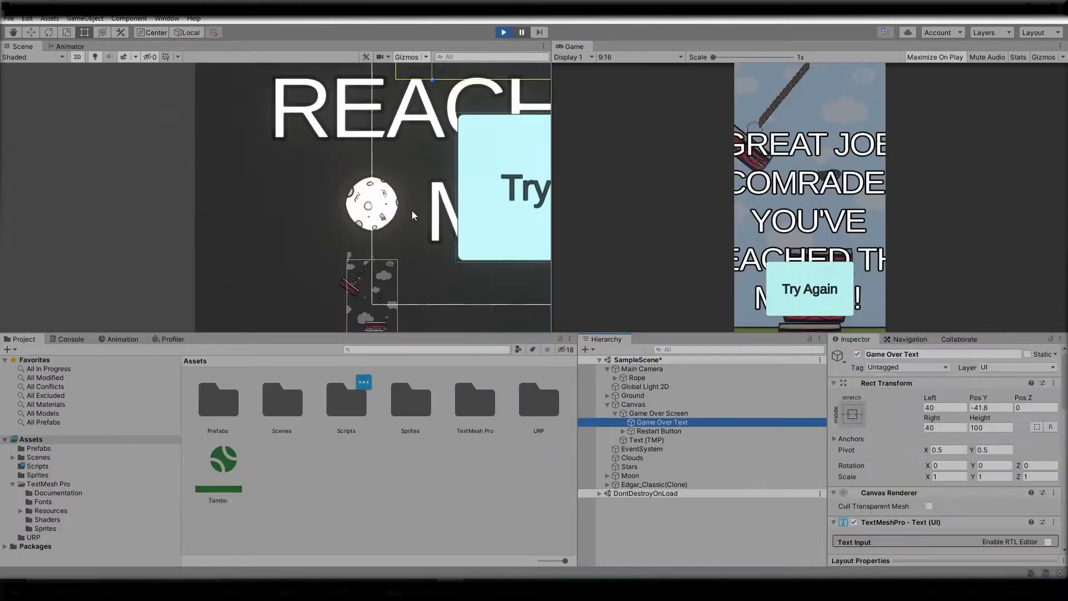
pyautogui.click(503, 32)
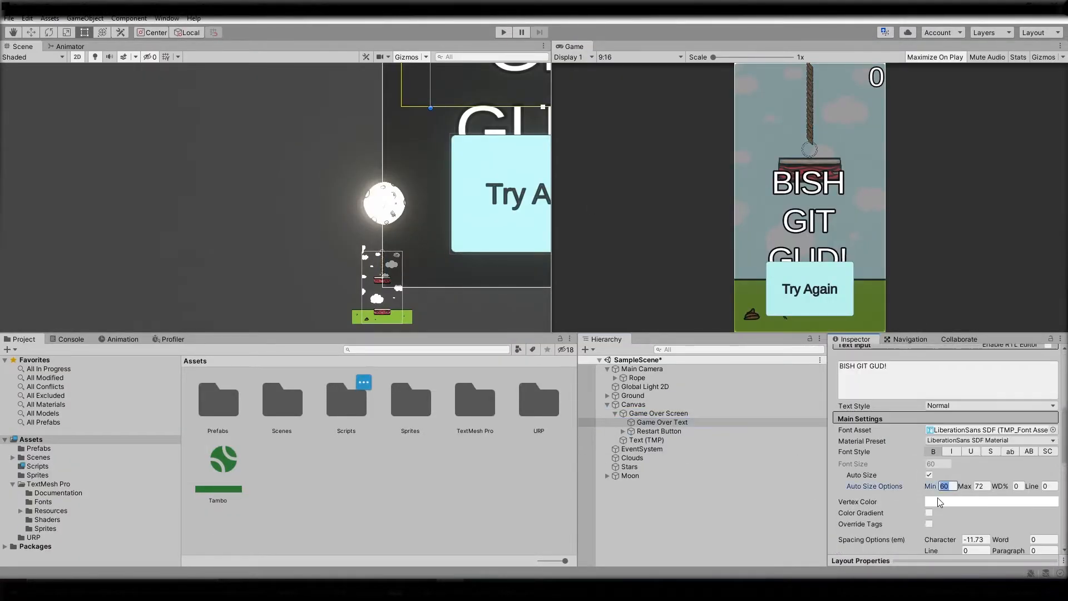
pyautogui.click(503, 32)
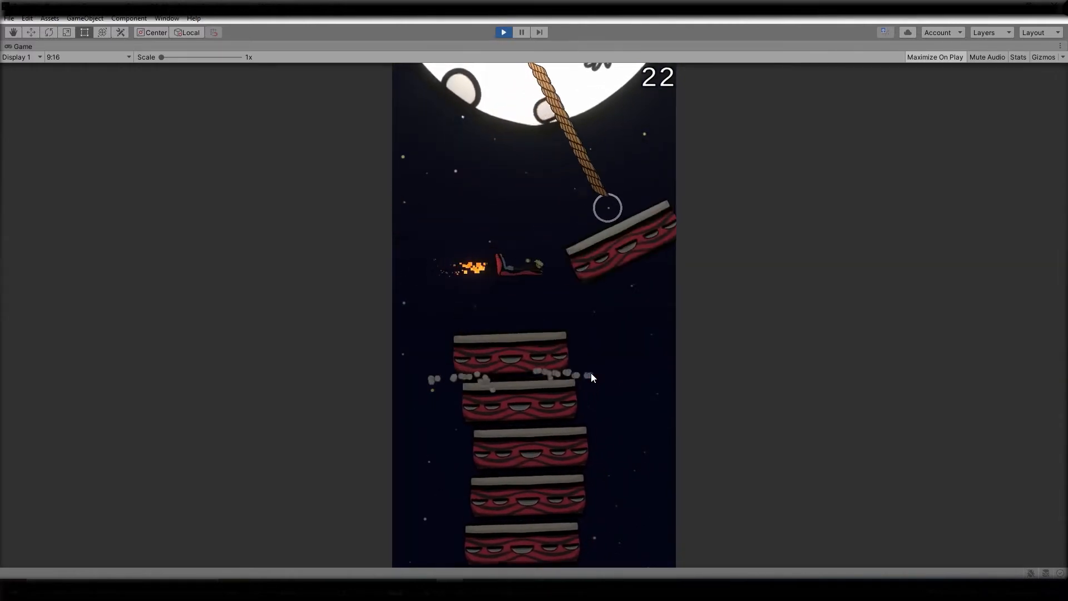
# Play the game, dropping tambourines to stack them toward the moon
pyautogui.click(504, 32)
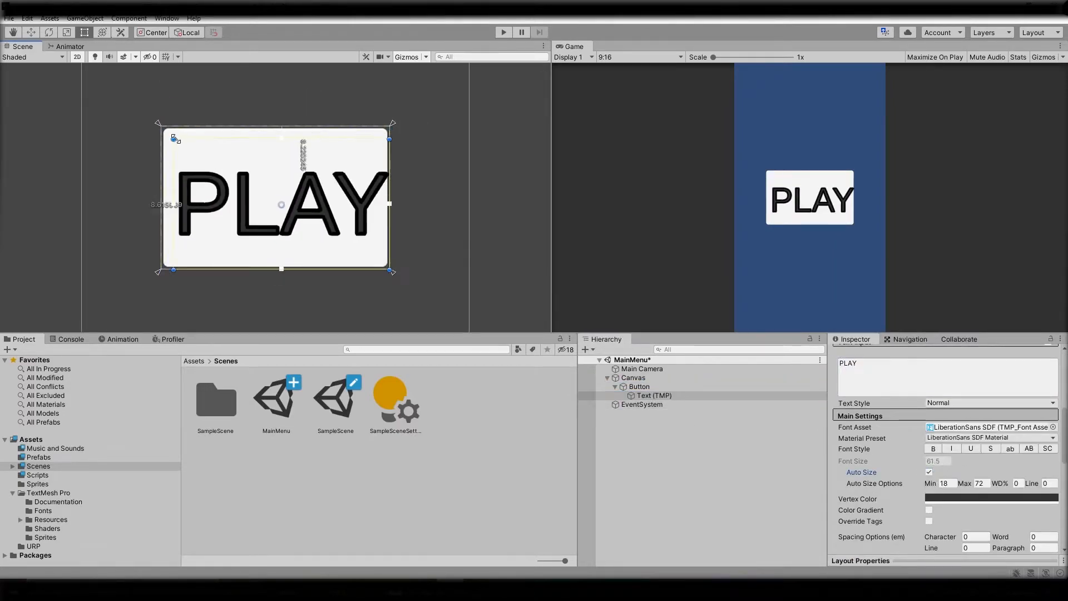
# Add a MainMenu UI Image using the Capture sprite as the moon background
pyautogui.click(37, 474)
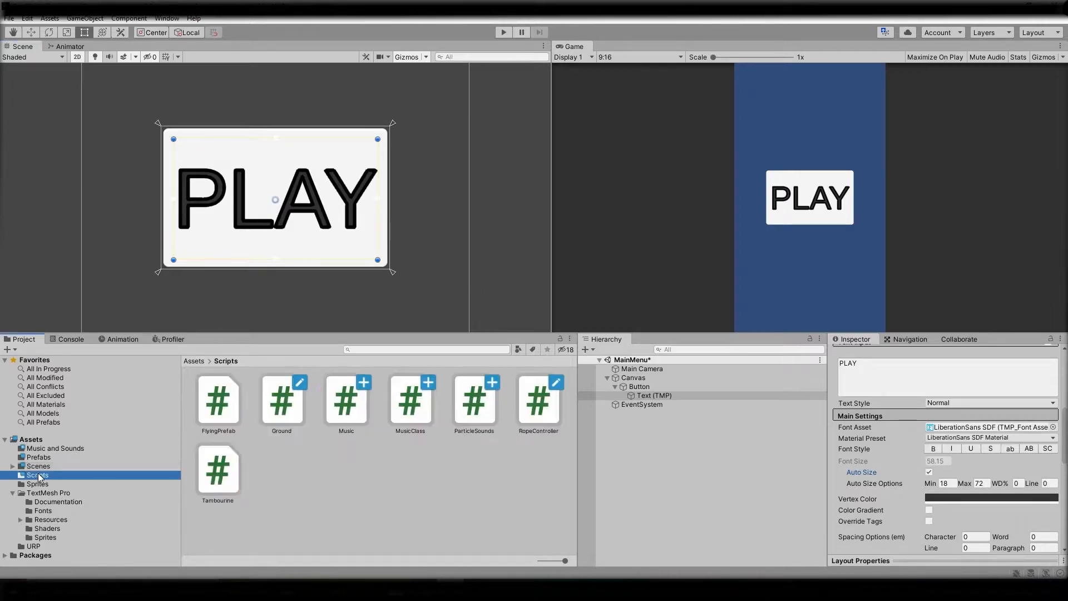
pyautogui.click(637, 395)
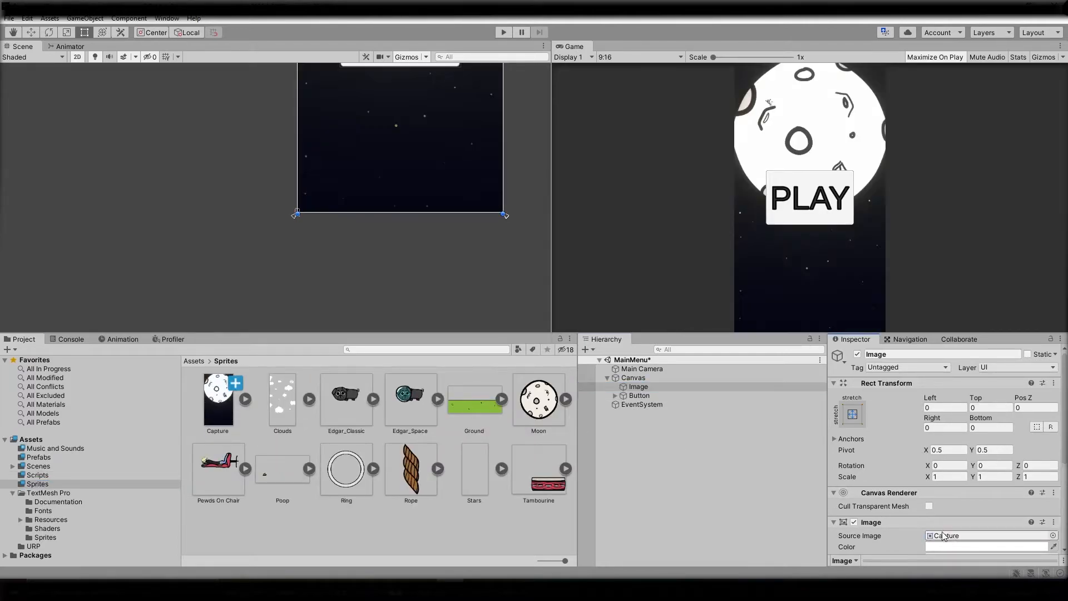
pyautogui.click(640, 395)
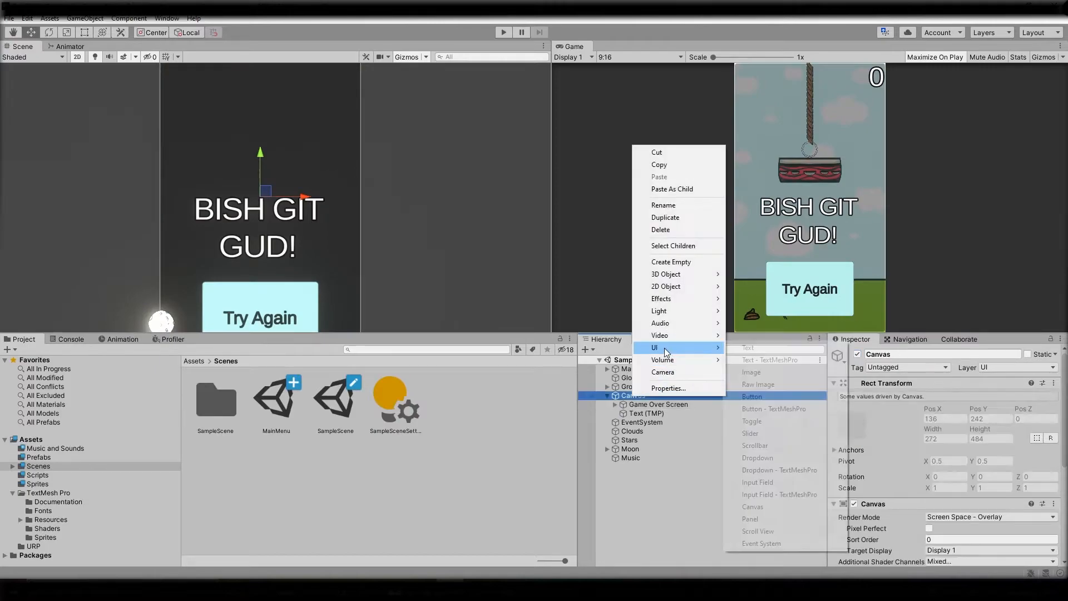
# Add a top-left auto-sized Menu button to the game canvas, then run the menu
pyautogui.click(751, 396)
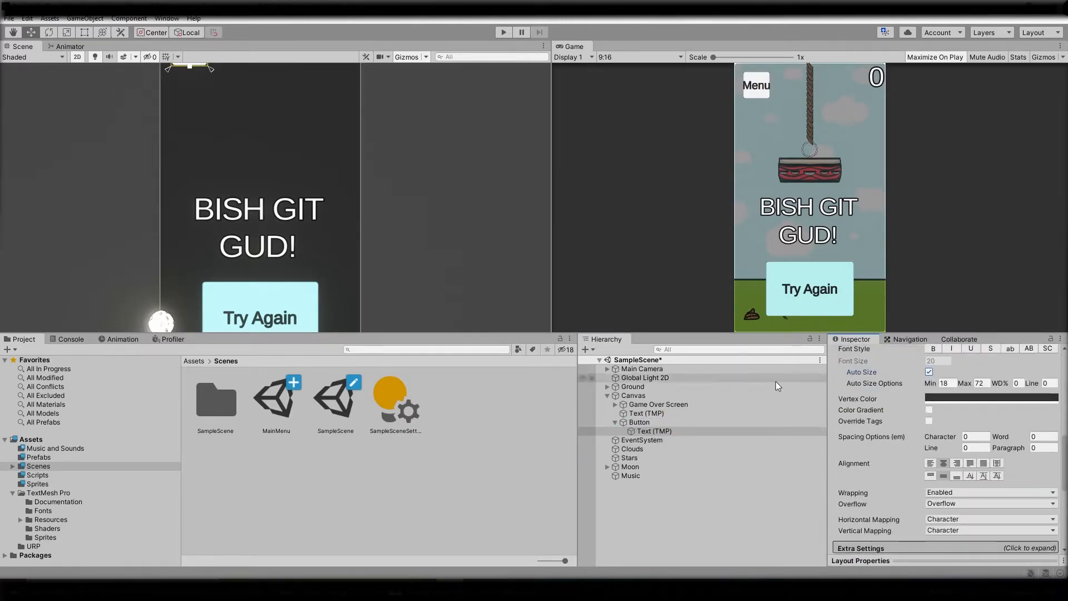
pyautogui.click(652, 430)
pyautogui.write('5')
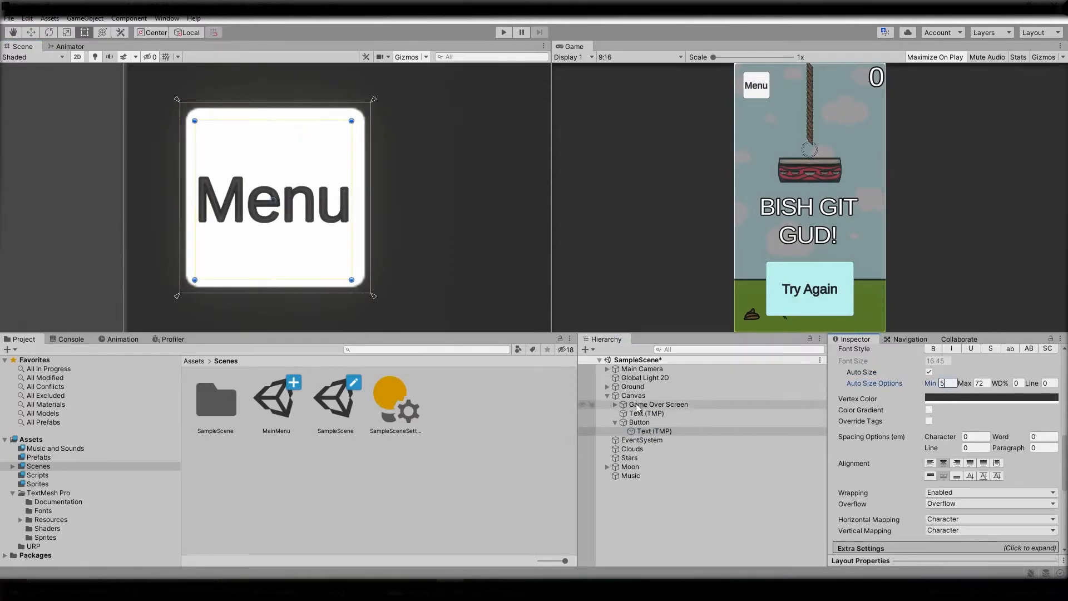
pyautogui.click(503, 32)
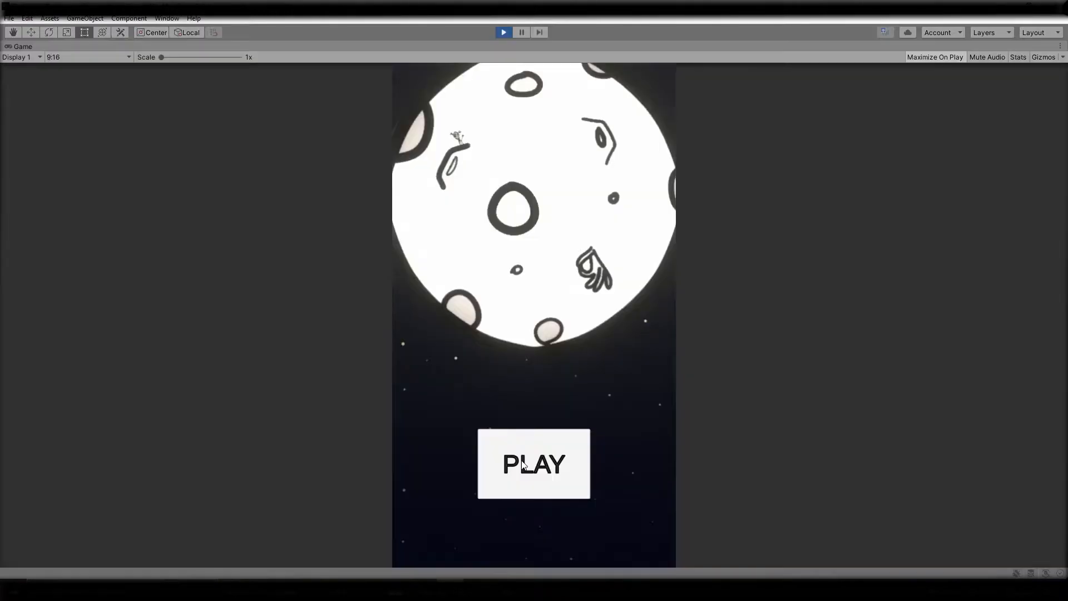
# Give the subscribe button the favicon sprite and add a TextMeshPro title text
pyautogui.click(534, 464)
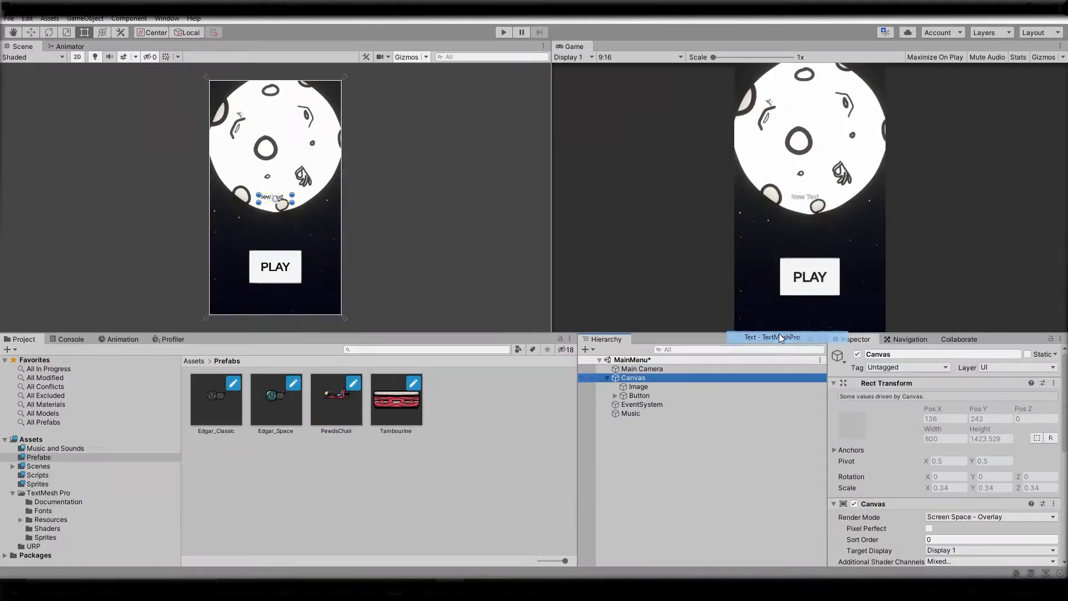
pyautogui.click(644, 404)
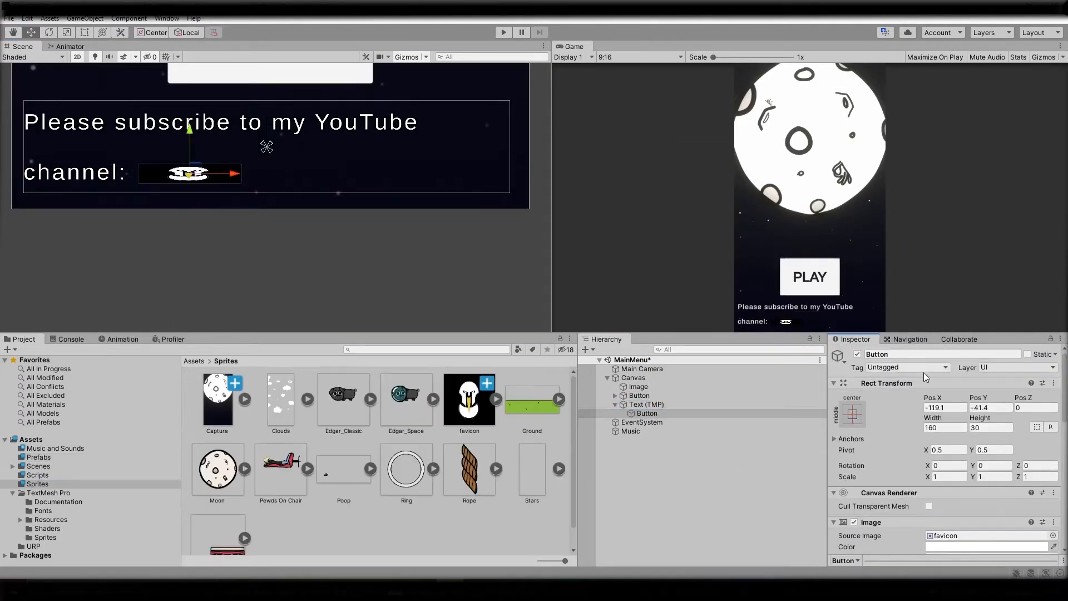
pyautogui.click(936, 57)
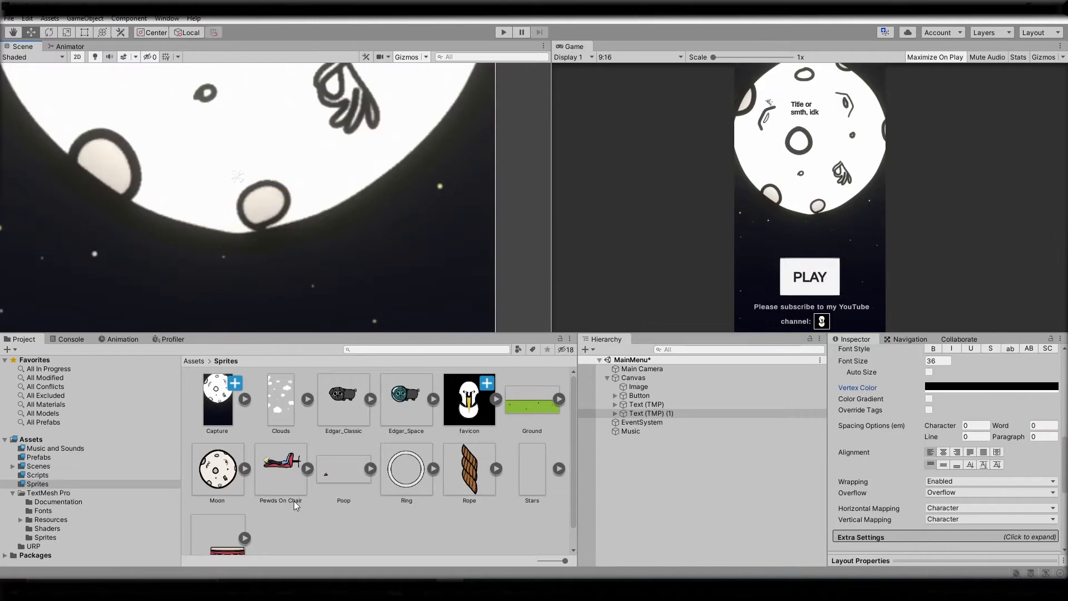
pyautogui.click(503, 32)
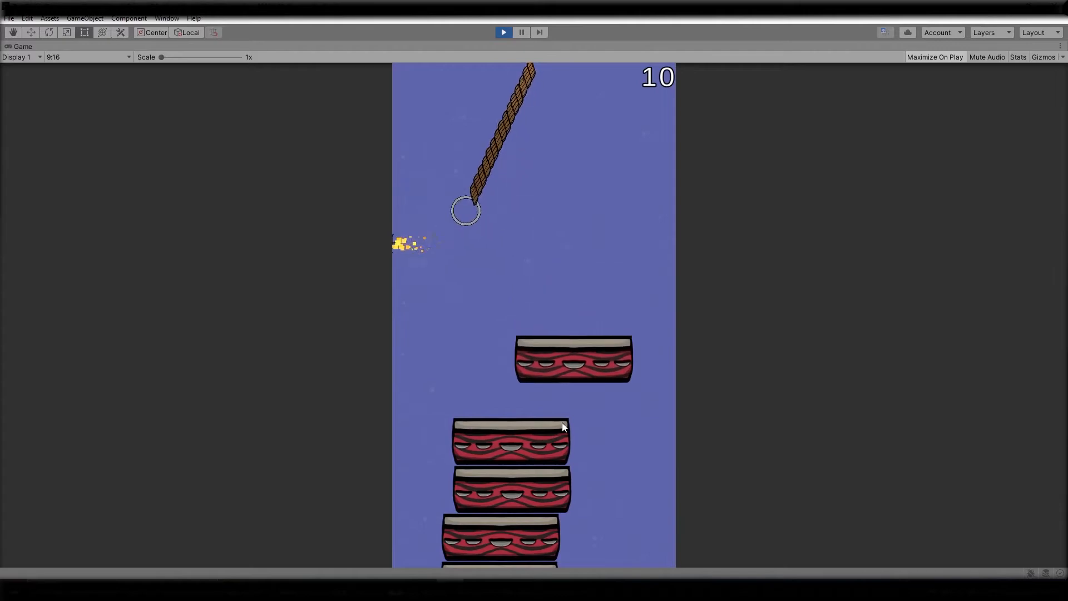
# Switch the platform to WebGL and build the game to the output folder
pyautogui.click(521, 32)
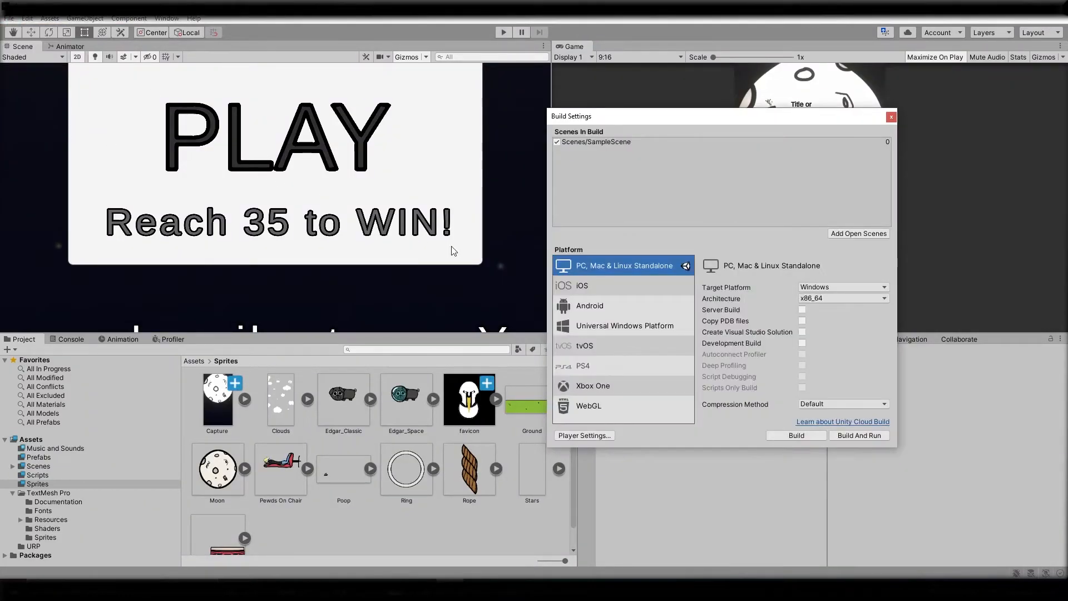
pyautogui.moveTo(607, 334)
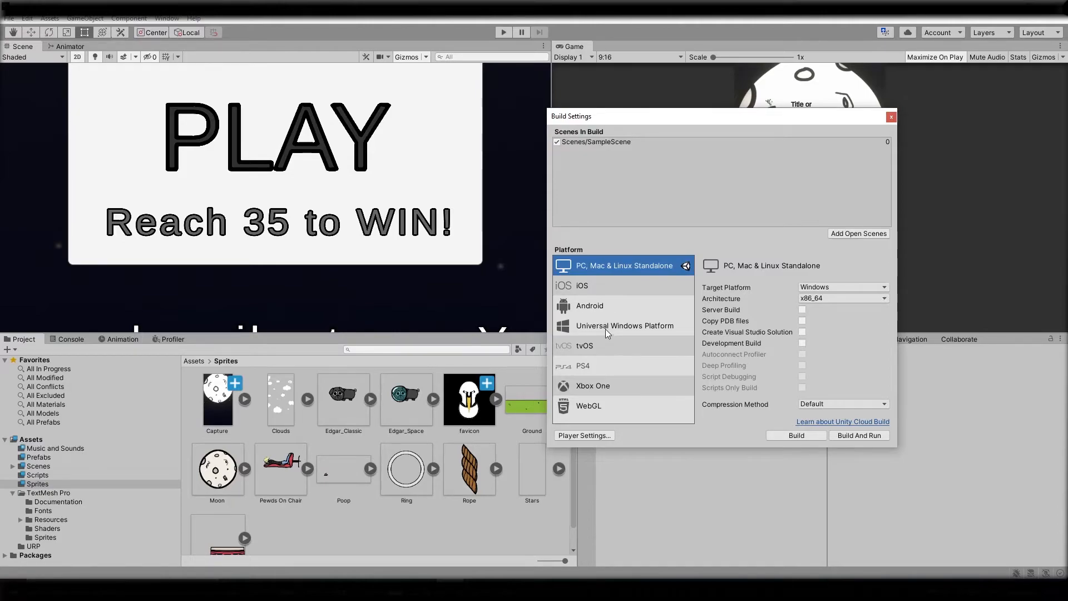
pyautogui.click(588, 406)
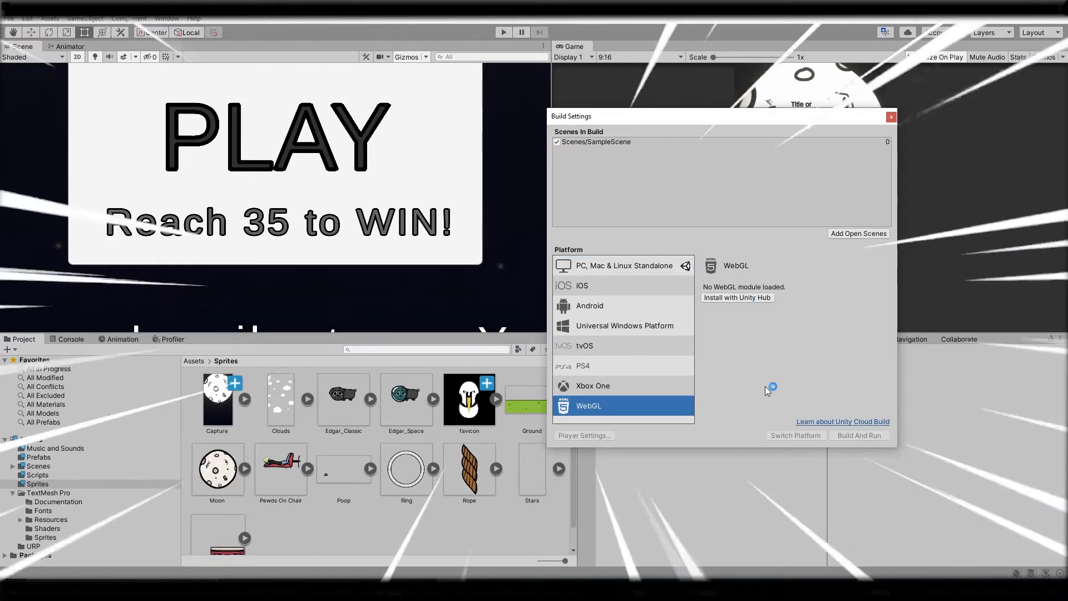
pyautogui.click(737, 297)
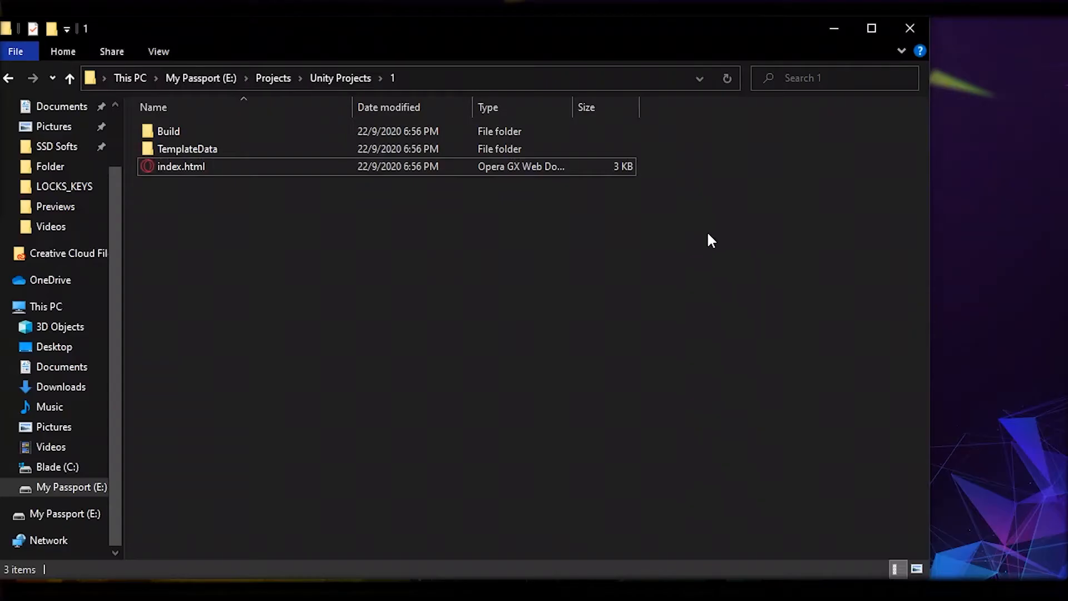
pyautogui.press('ctrl+a')
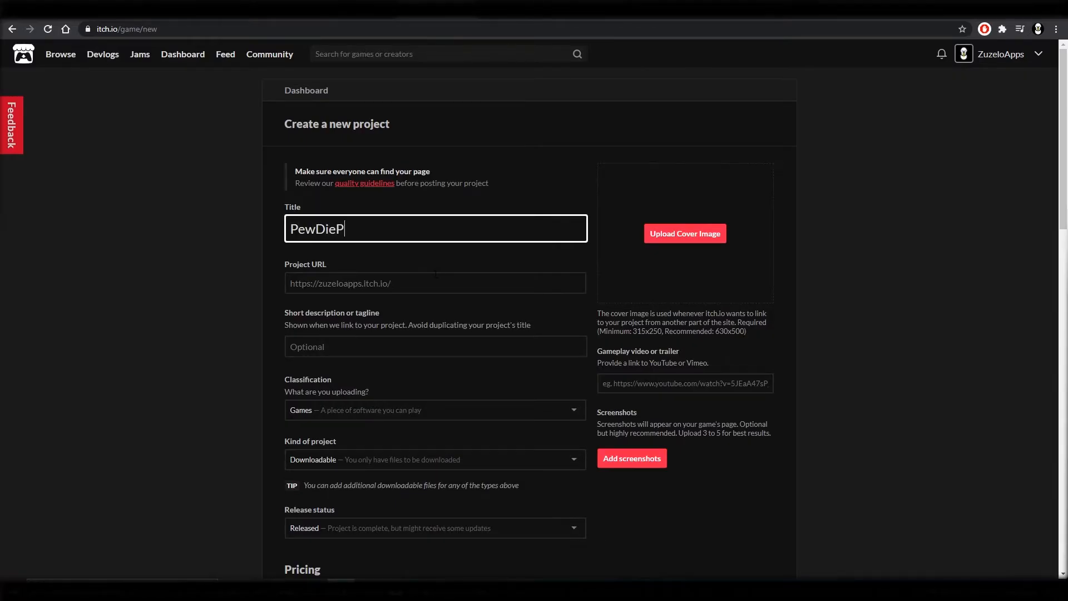
# Make 'PewDiePie's Tambourine Tower' an HTML project with build, fullscreen and 'Stack up 35' description
pyautogui.click(757, 112)
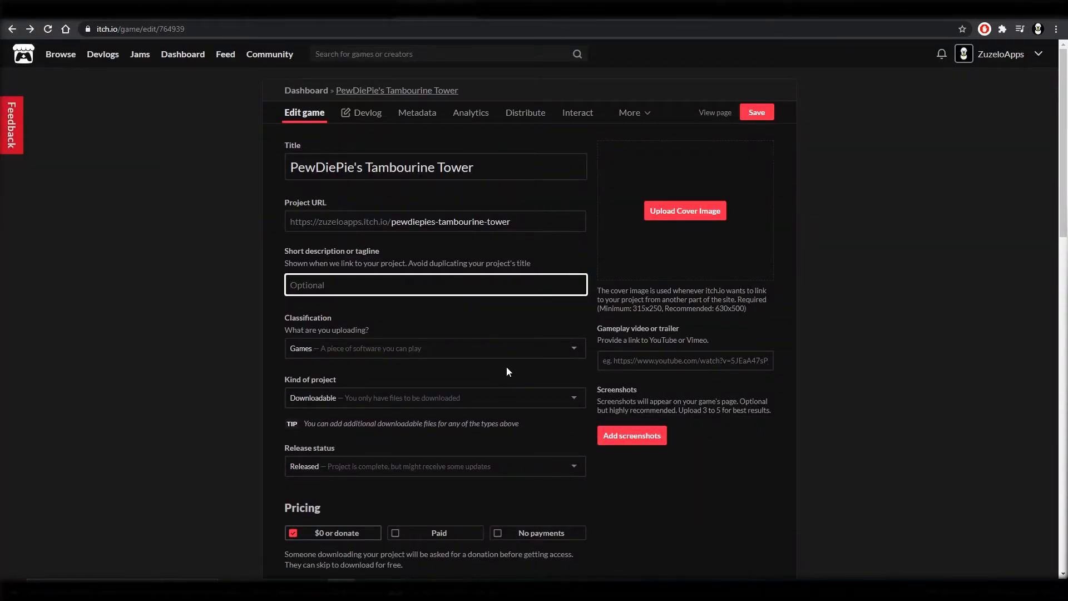
pyautogui.click(435, 349)
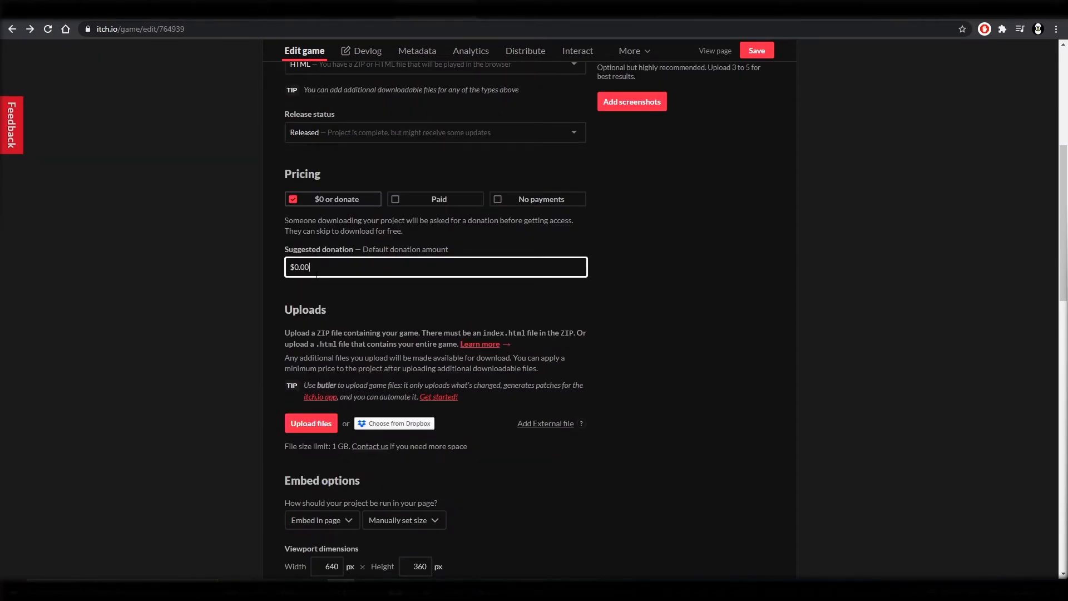
pyautogui.click(310, 422)
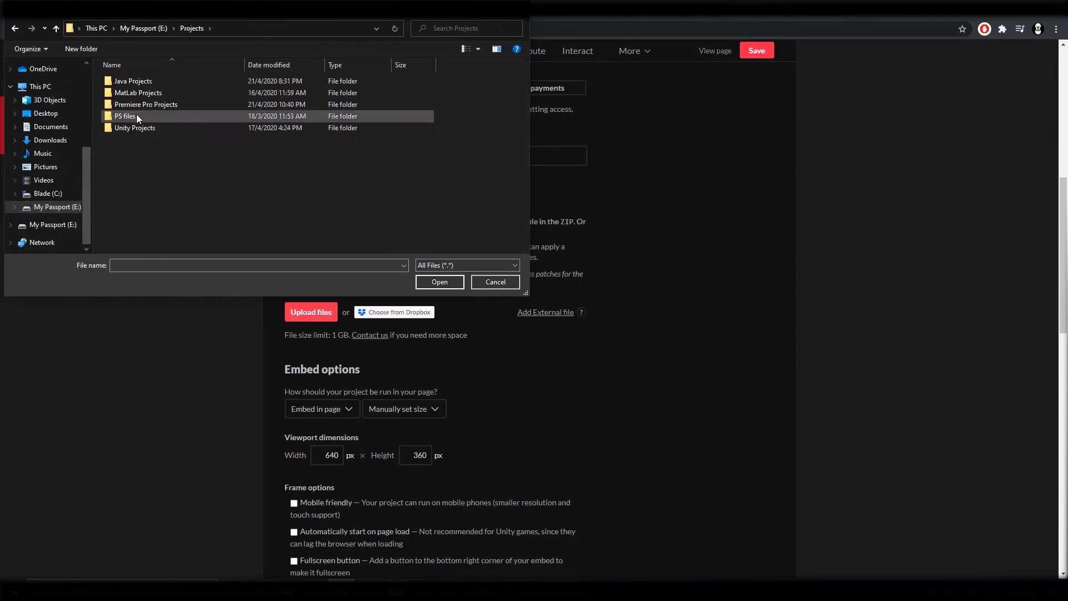
pyautogui.click(495, 281)
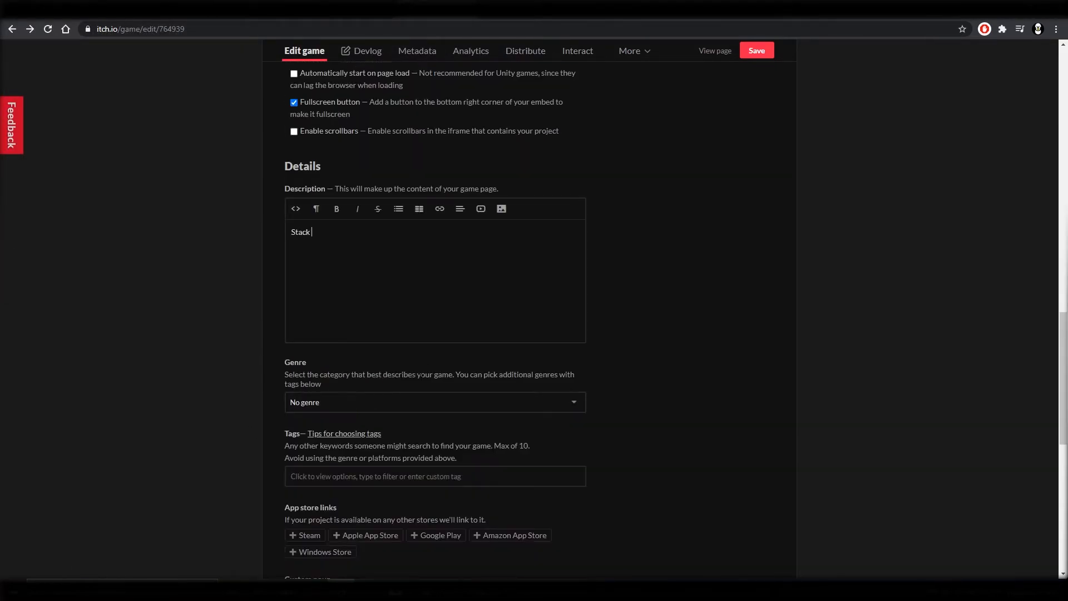
pyautogui.write('up 35')
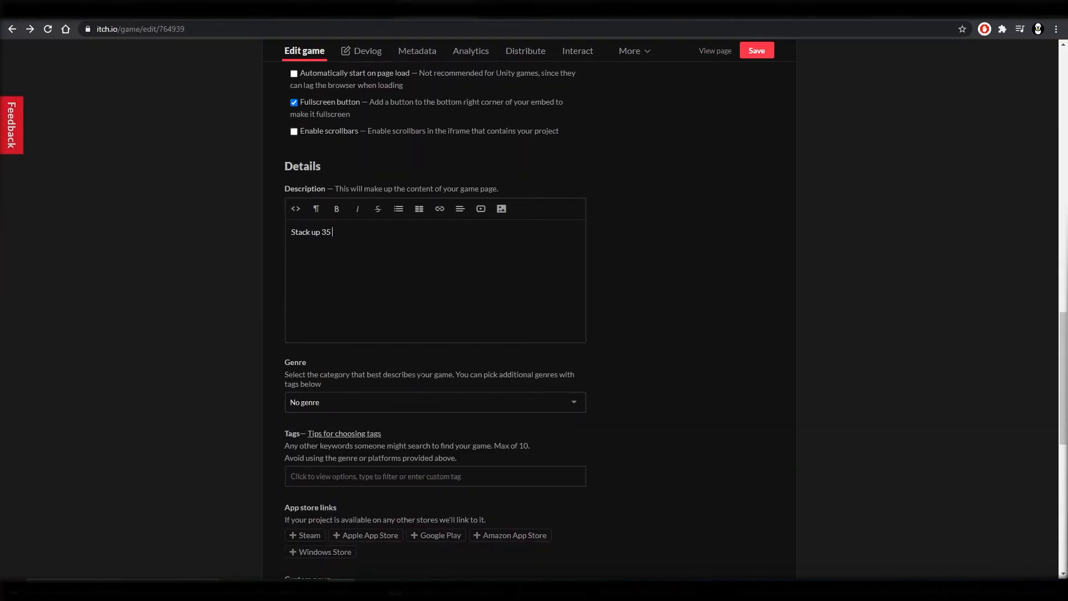
pyautogui.click(714, 50)
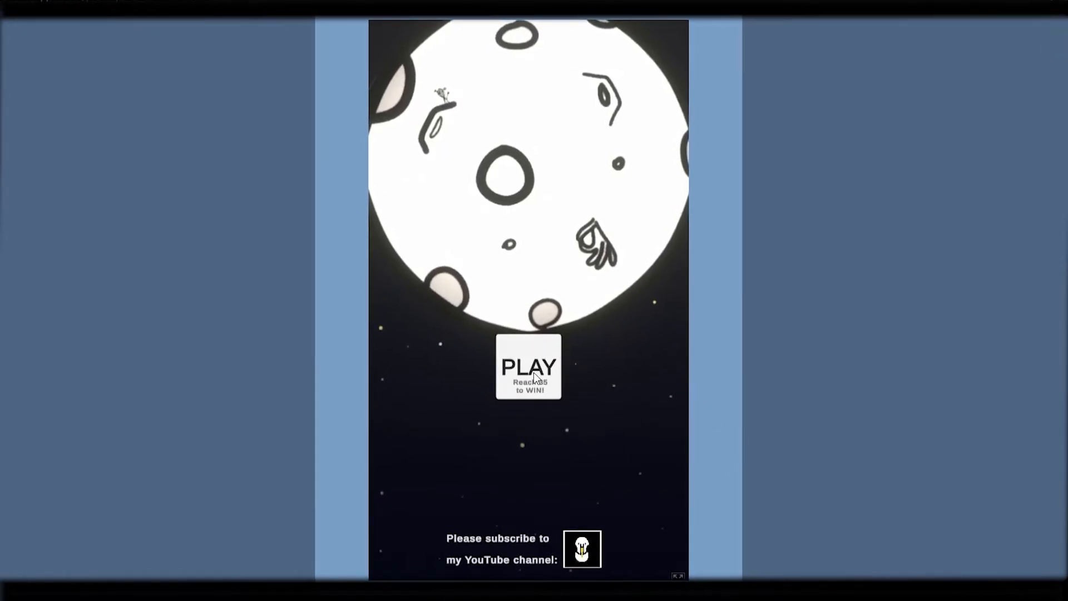
pyautogui.click(528, 366)
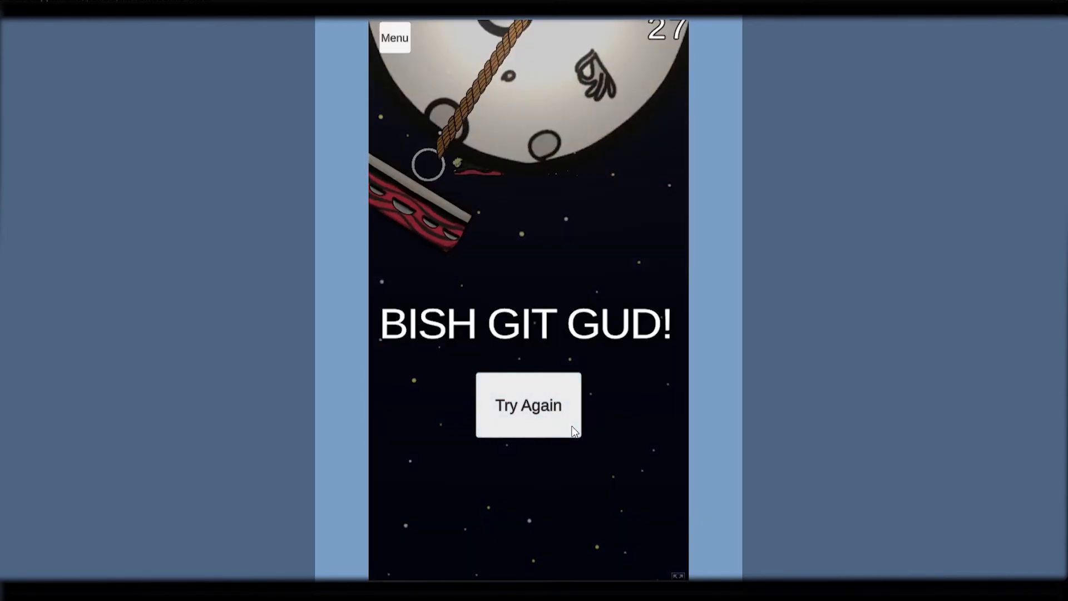
pyautogui.moveTo(558, 438)
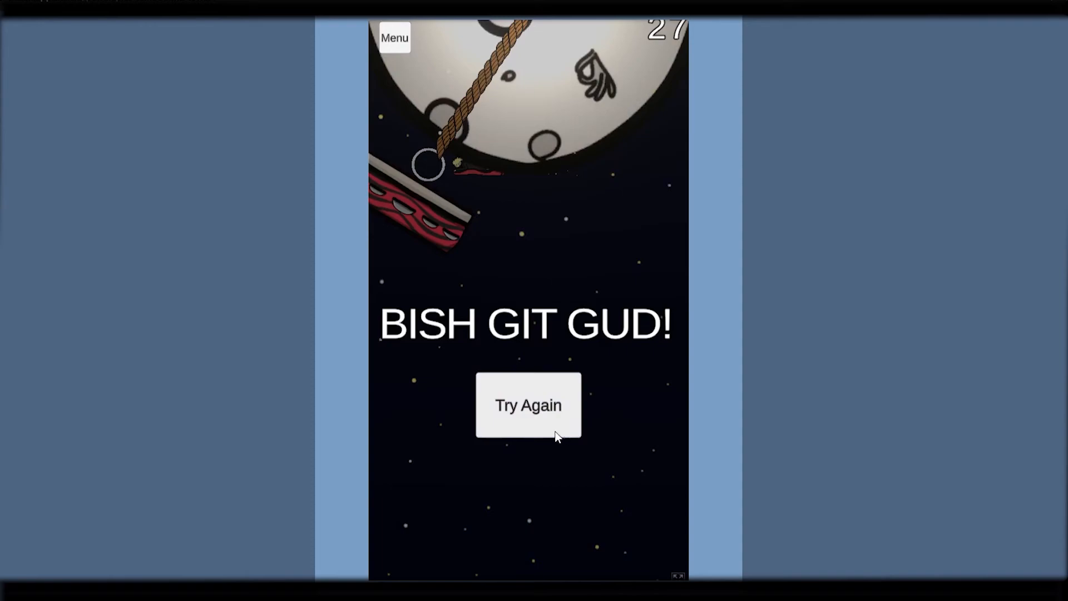
pyautogui.click(528, 405)
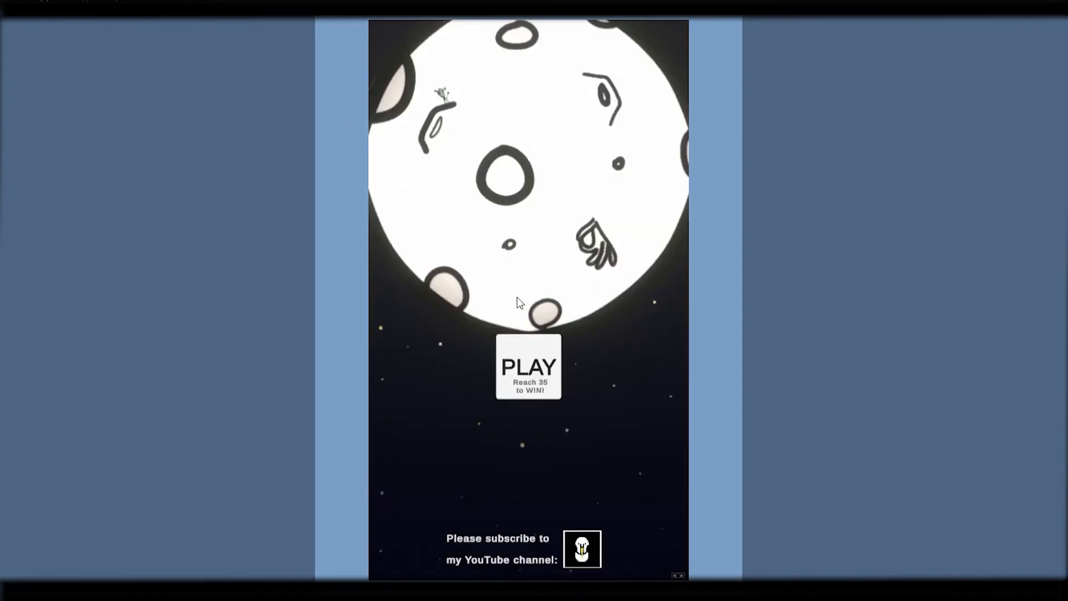
pyautogui.moveTo(609, 504)
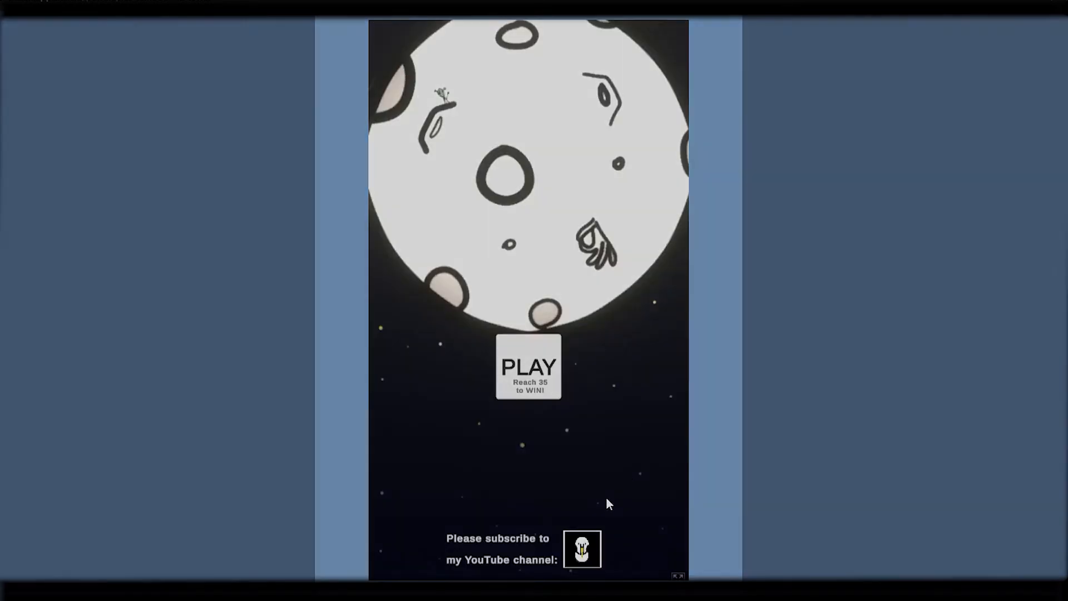